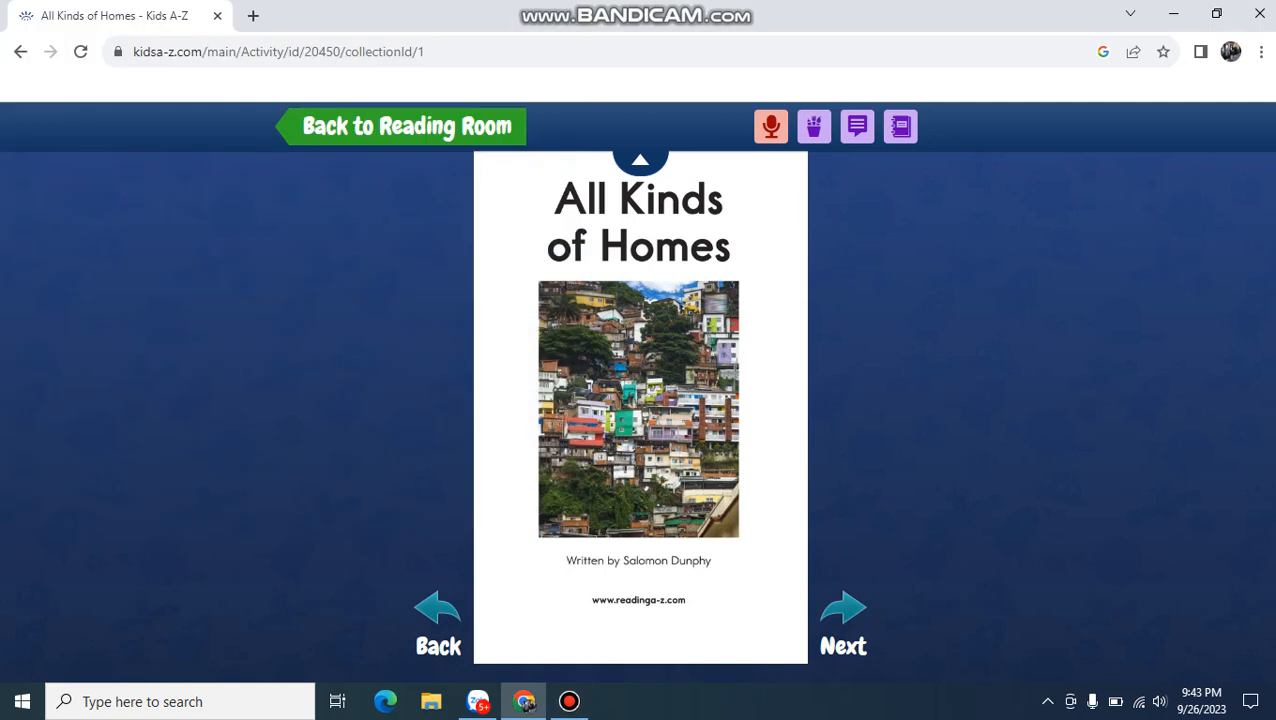
{"action": "mouse_move", "coordinate": [844, 608]}
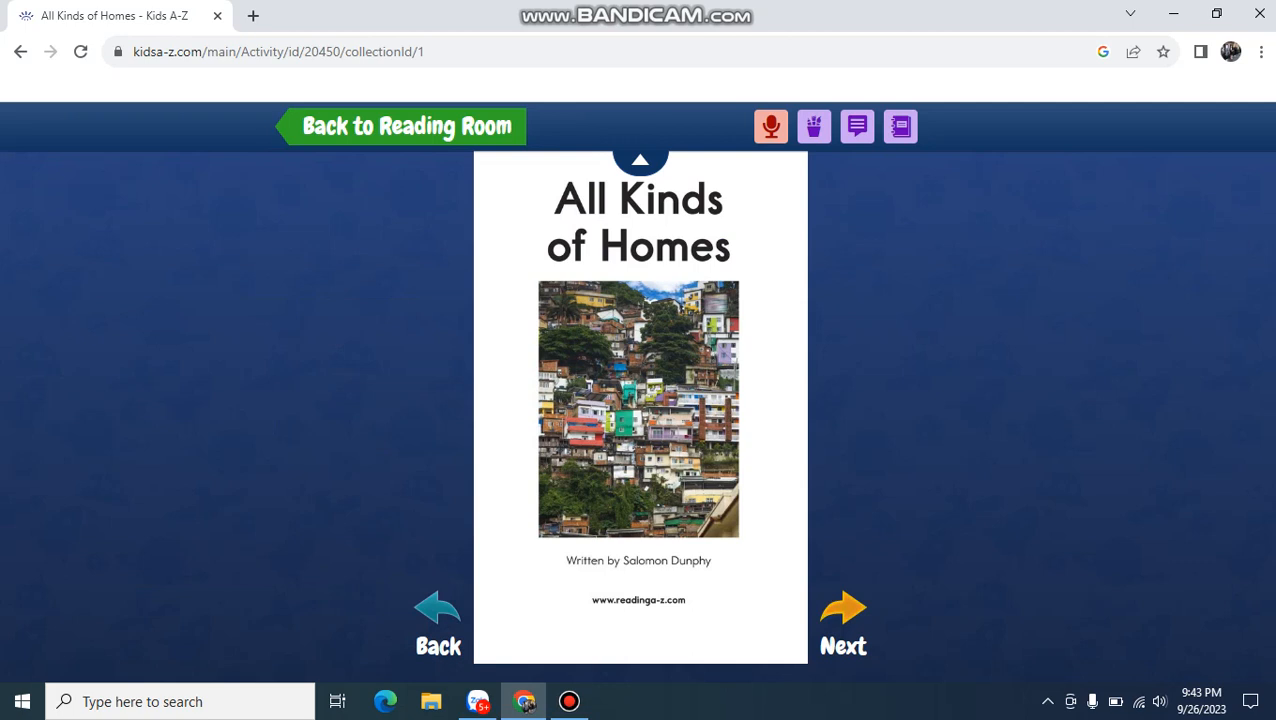
Step: Advance from the All Kinds of Homes cover to the 'Where Do People Live?' page
{"action": "left_click", "coordinate": [844, 624]}
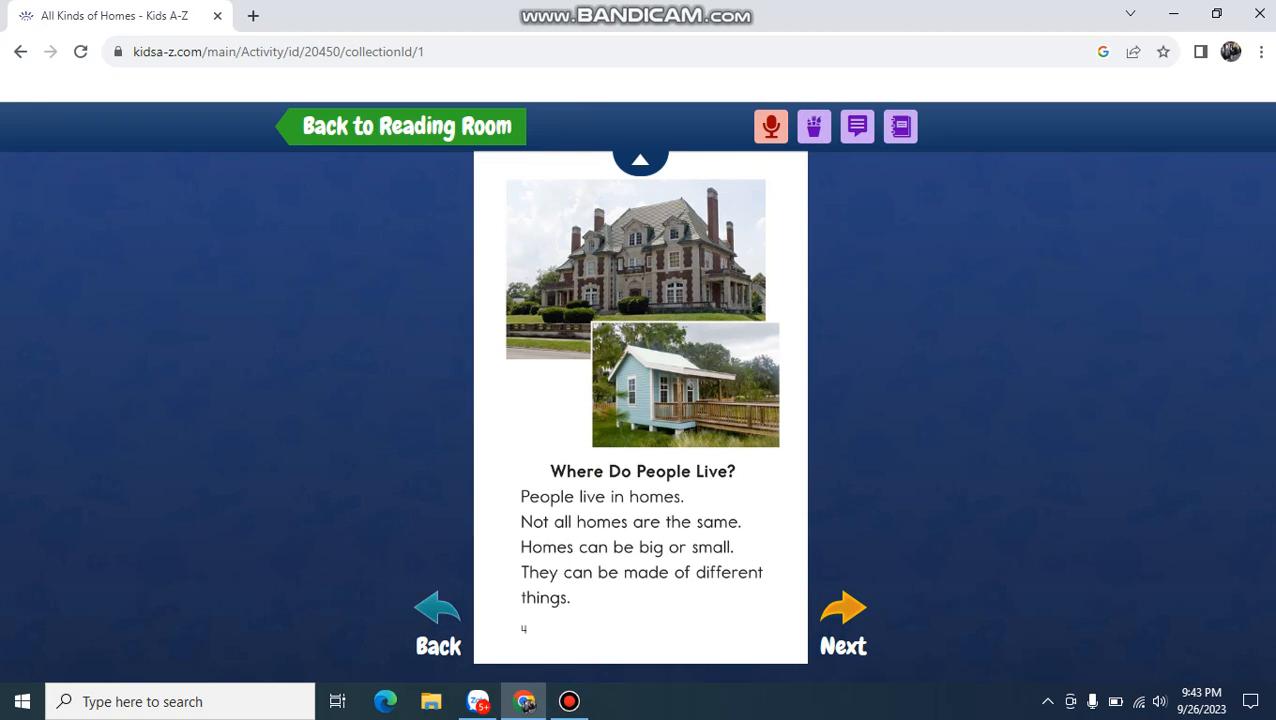
{"action": "mouse_move", "coordinate": [844, 608]}
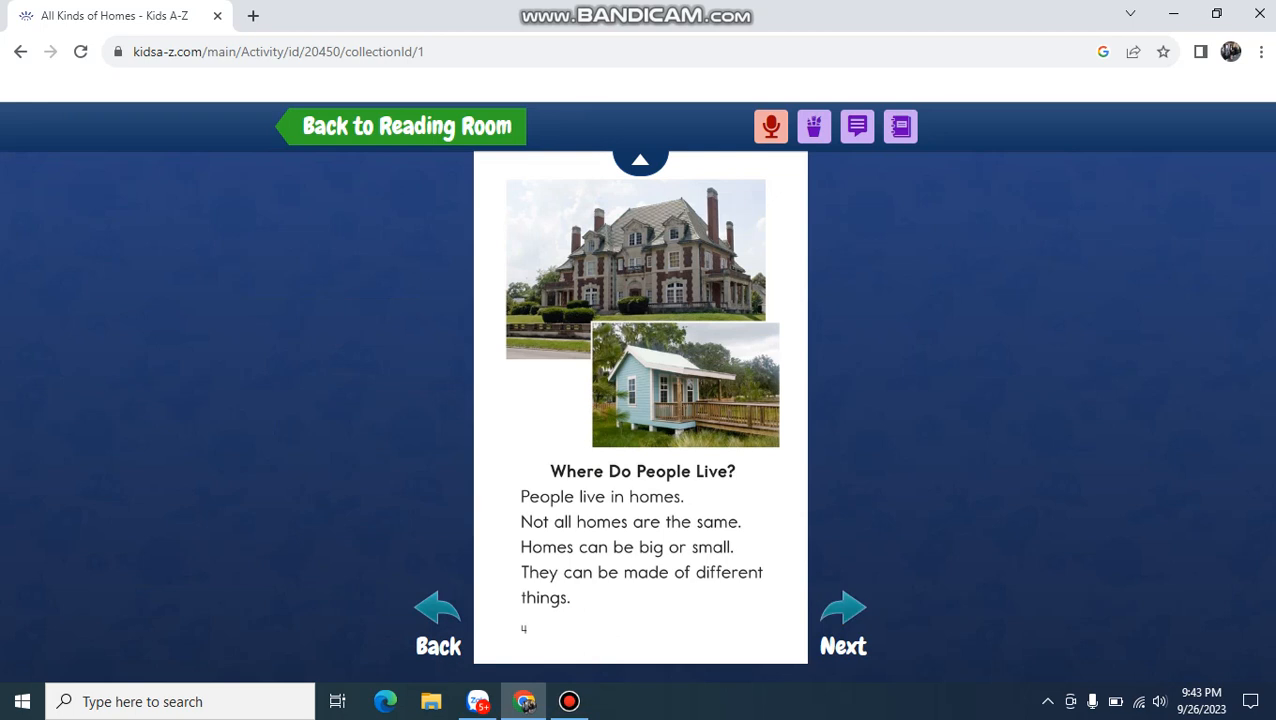
{"action": "mouse_move", "coordinate": [844, 608]}
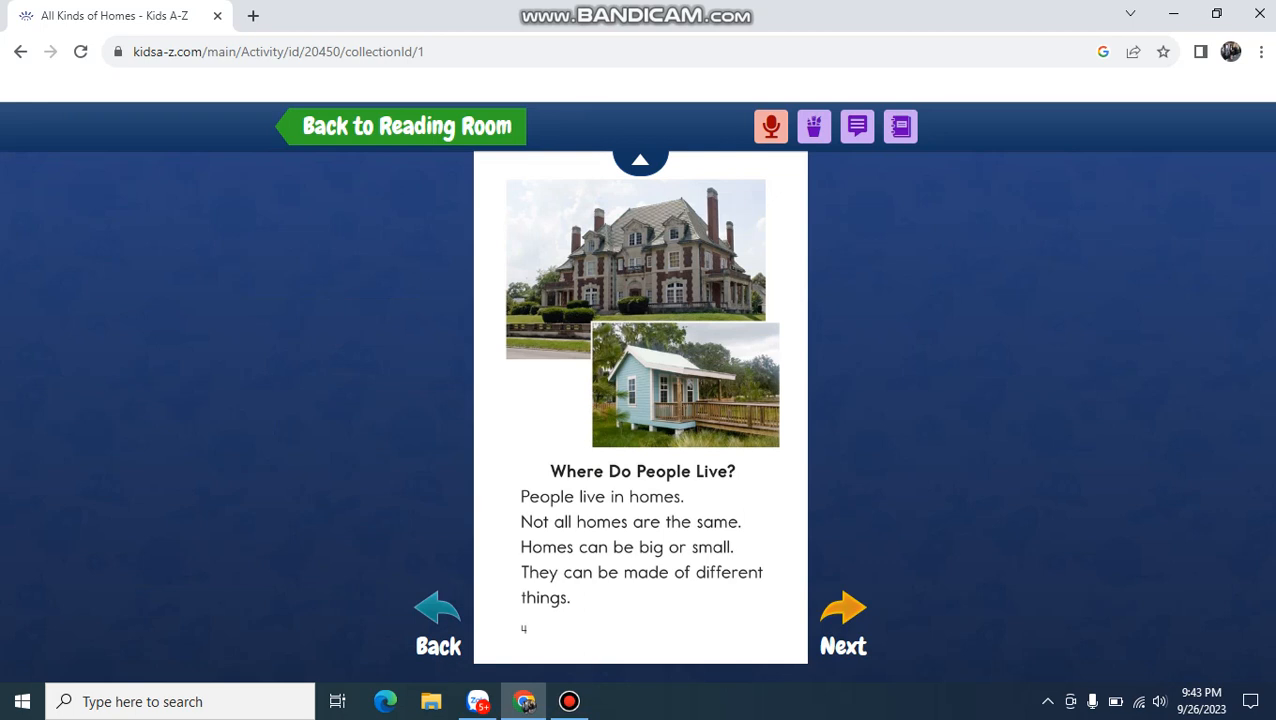
Step: Turn through the Houses page to the Apartments page
{"action": "left_click", "coordinate": [844, 620]}
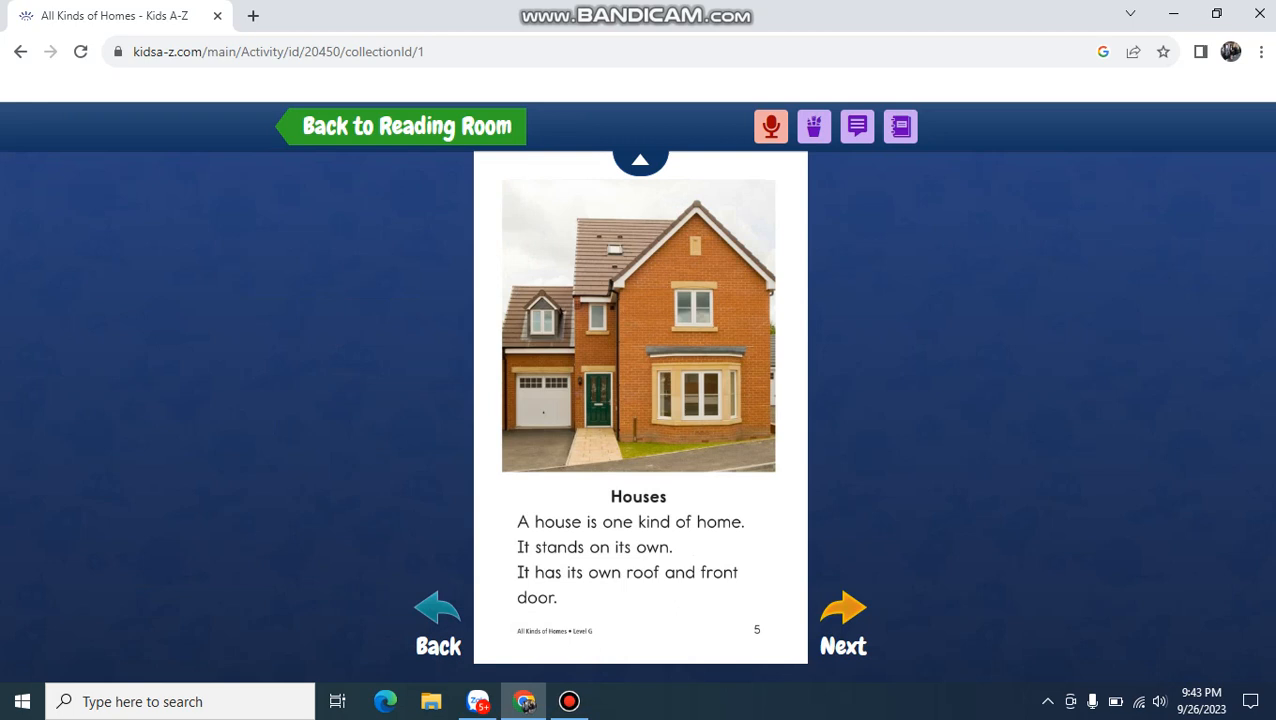
{"action": "left_click", "coordinate": [844, 610]}
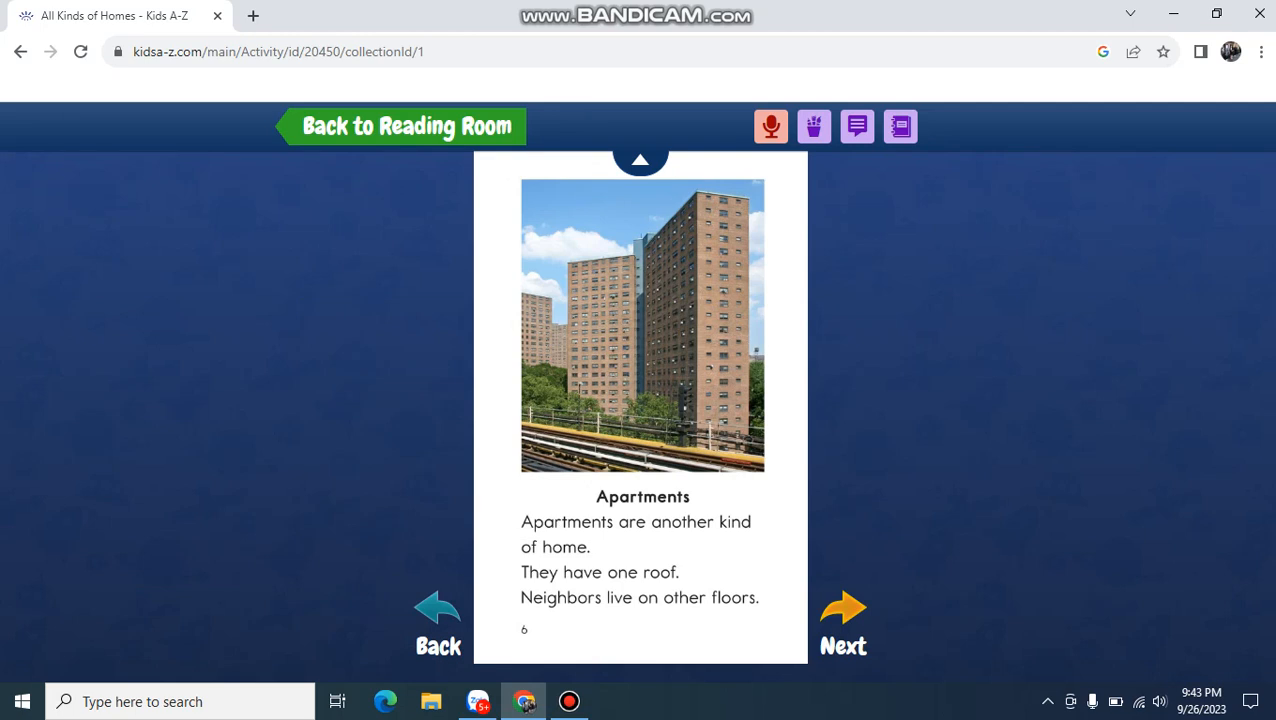
Step: Turn through the Cabins and Motor Homes pages to the Houseboats page
{"action": "left_click", "coordinate": [844, 616]}
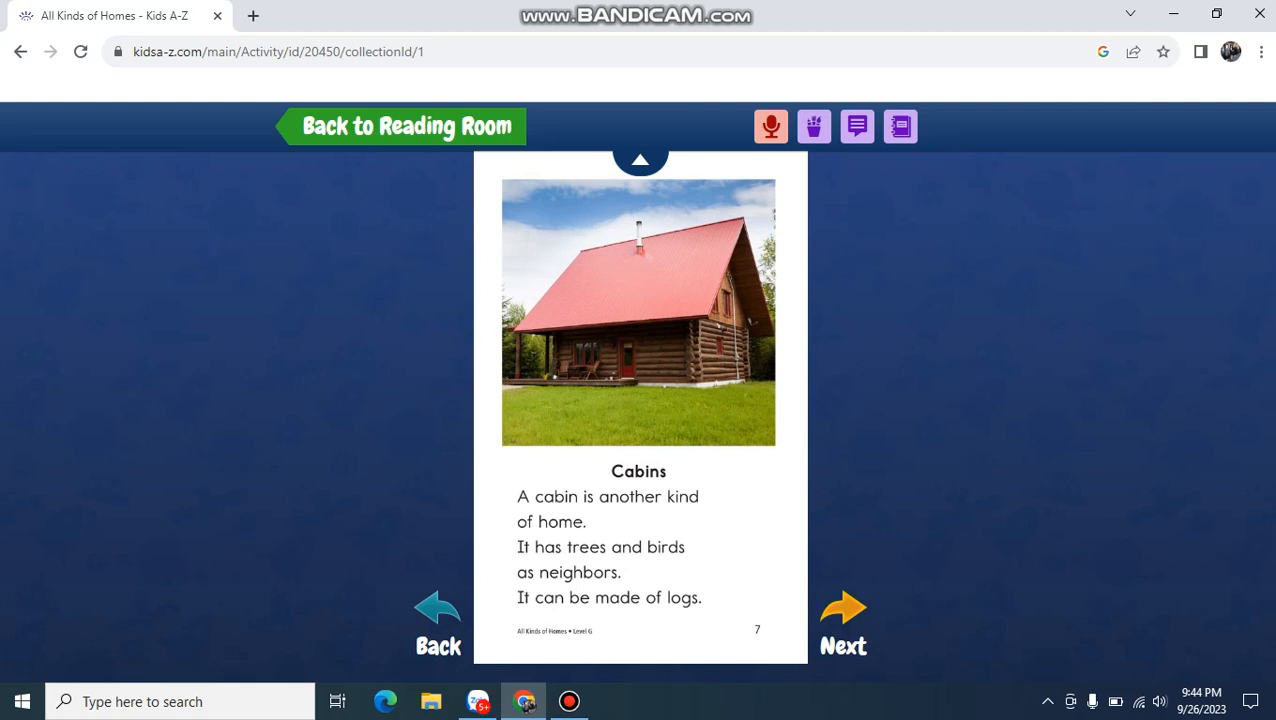
{"action": "left_click", "coordinate": [844, 610]}
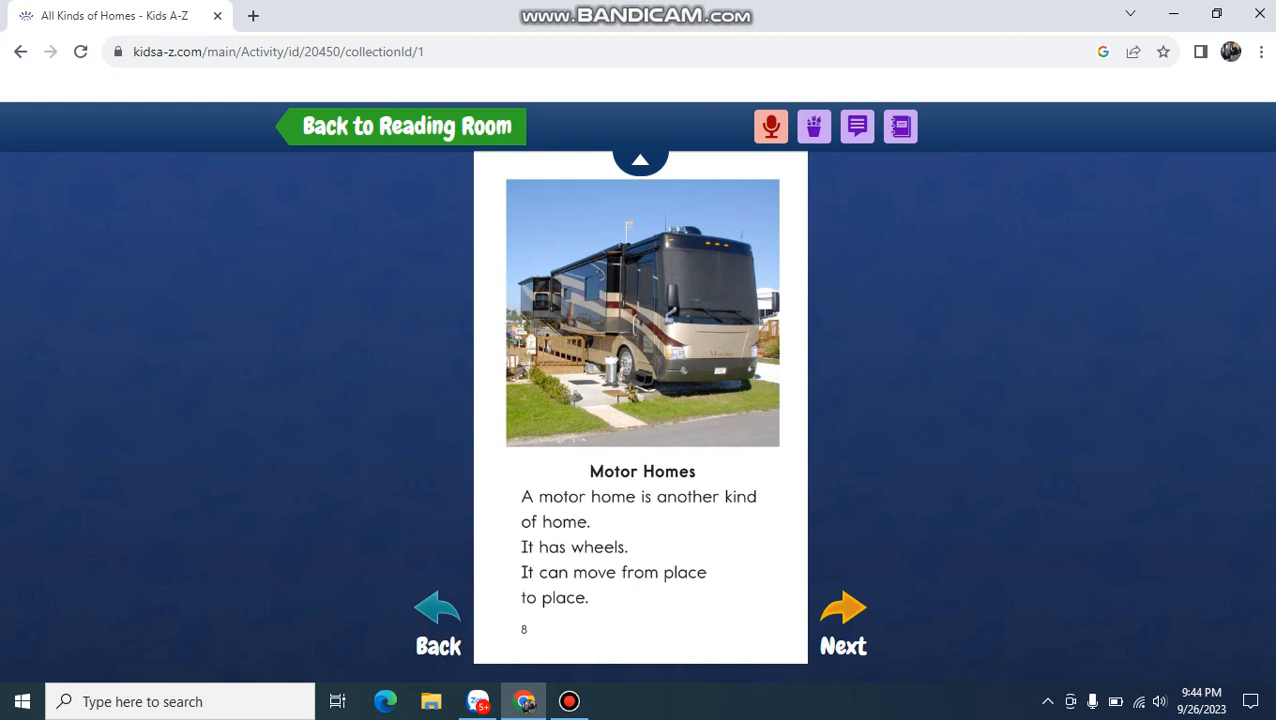
{"action": "left_click", "coordinate": [844, 620]}
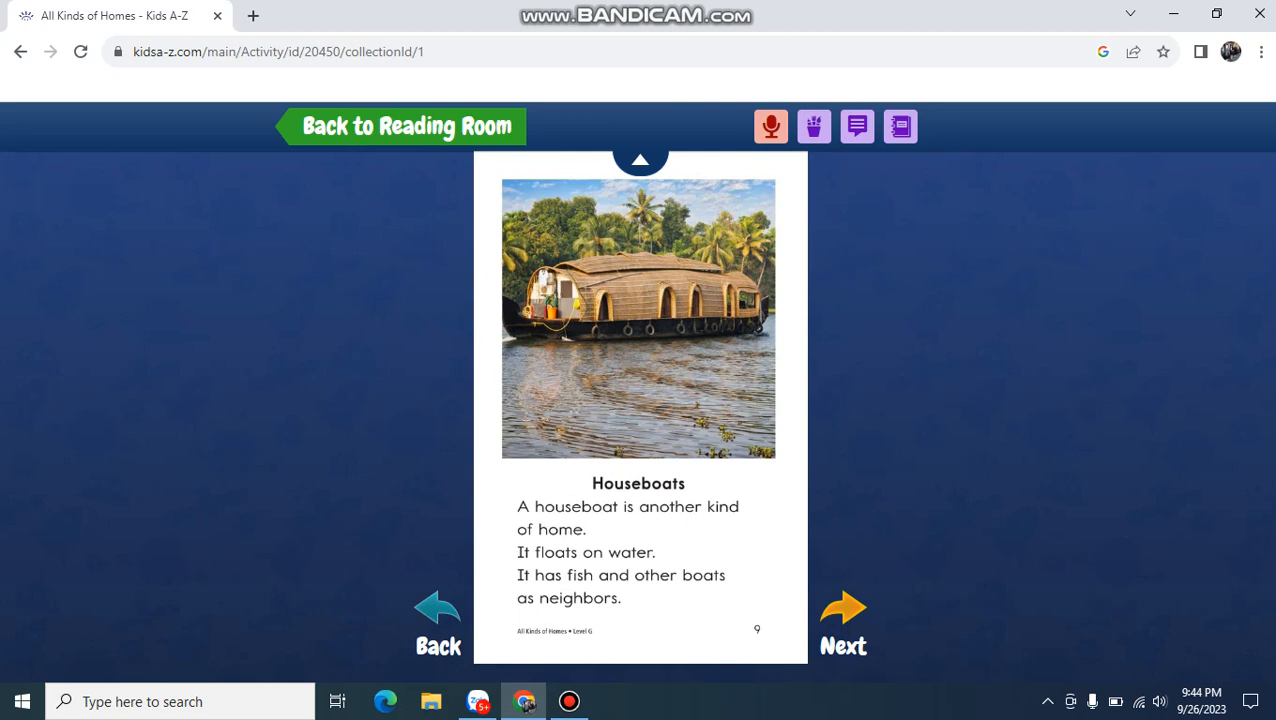
Step: Turn from the Houseboats page to the Special Homes page
{"action": "left_click", "coordinate": [844, 620]}
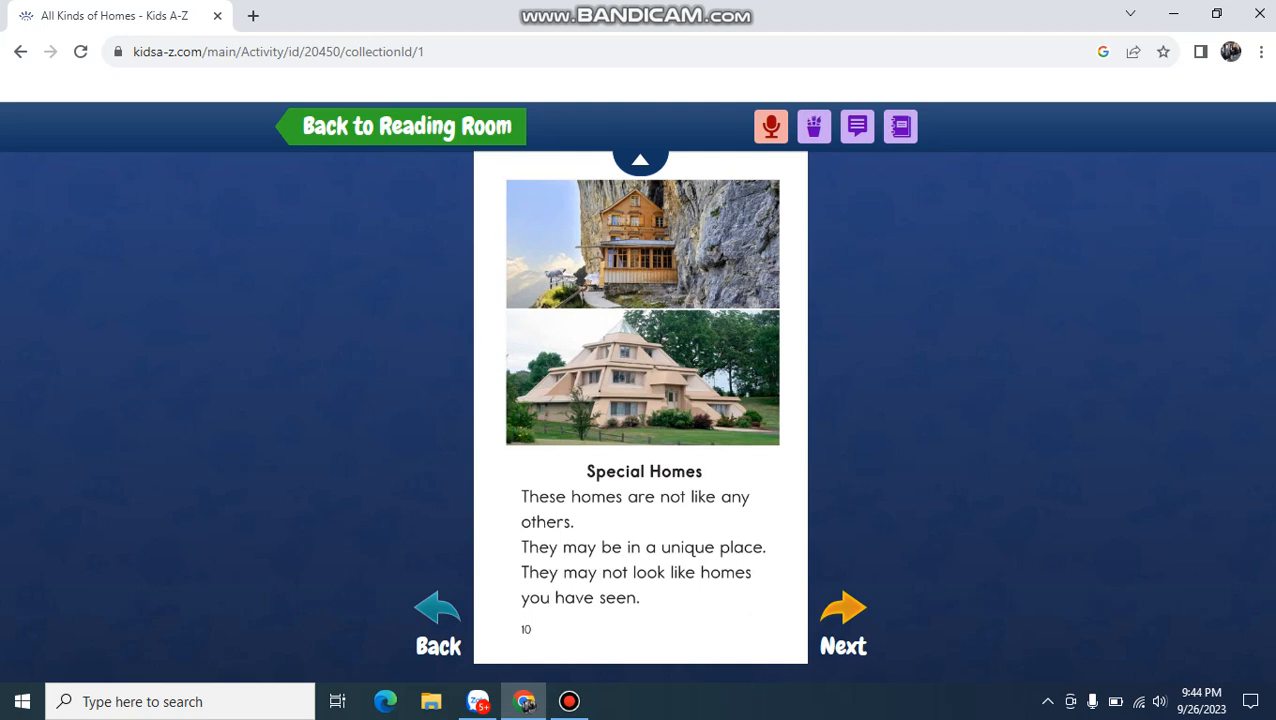
Step: Turn through Conclusion to the final 'Which home would you like to live in?' page
{"action": "left_click", "coordinate": [844, 620]}
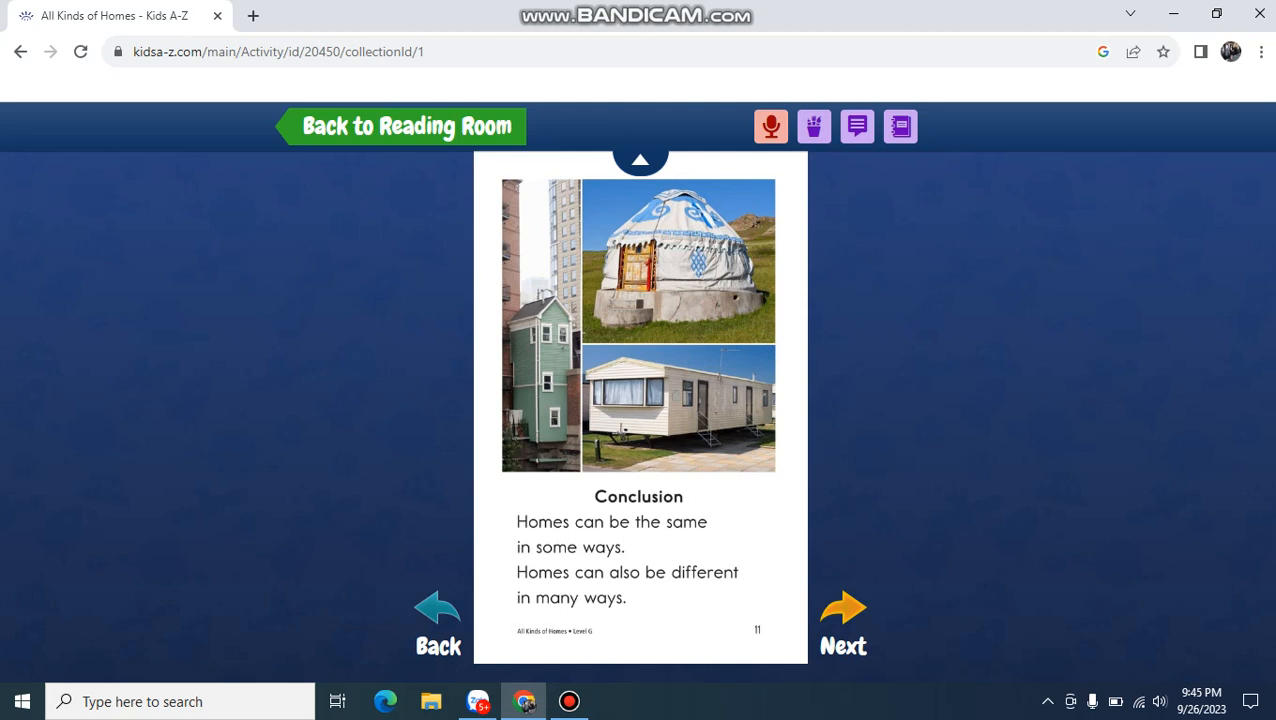
{"action": "left_click", "coordinate": [844, 620]}
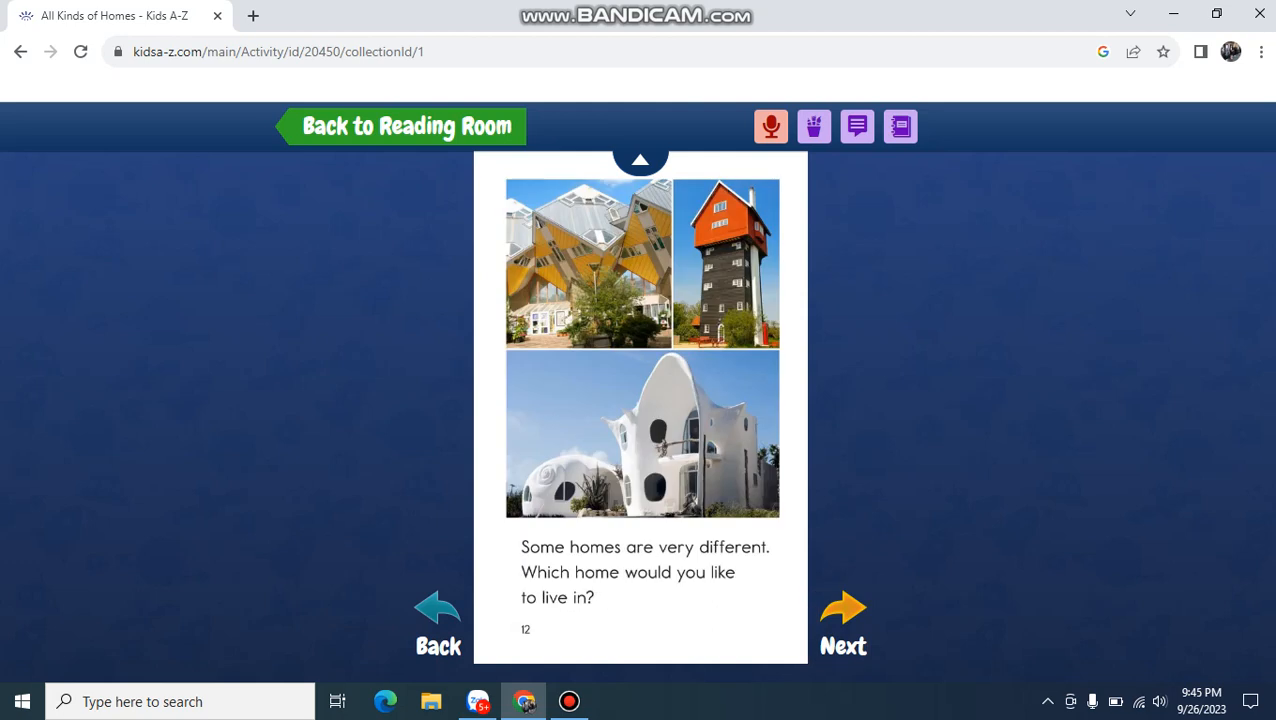